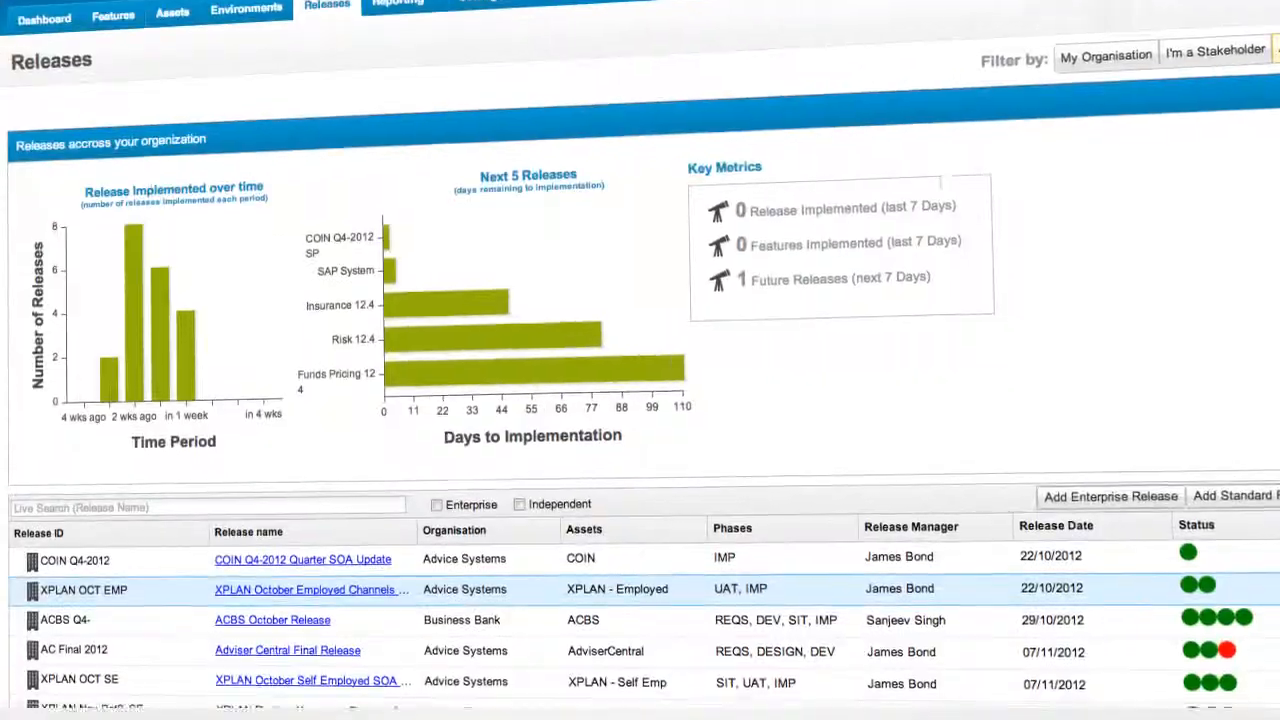
{"action": "scroll", "scroll_direction": "down", "scroll_amount": 3}
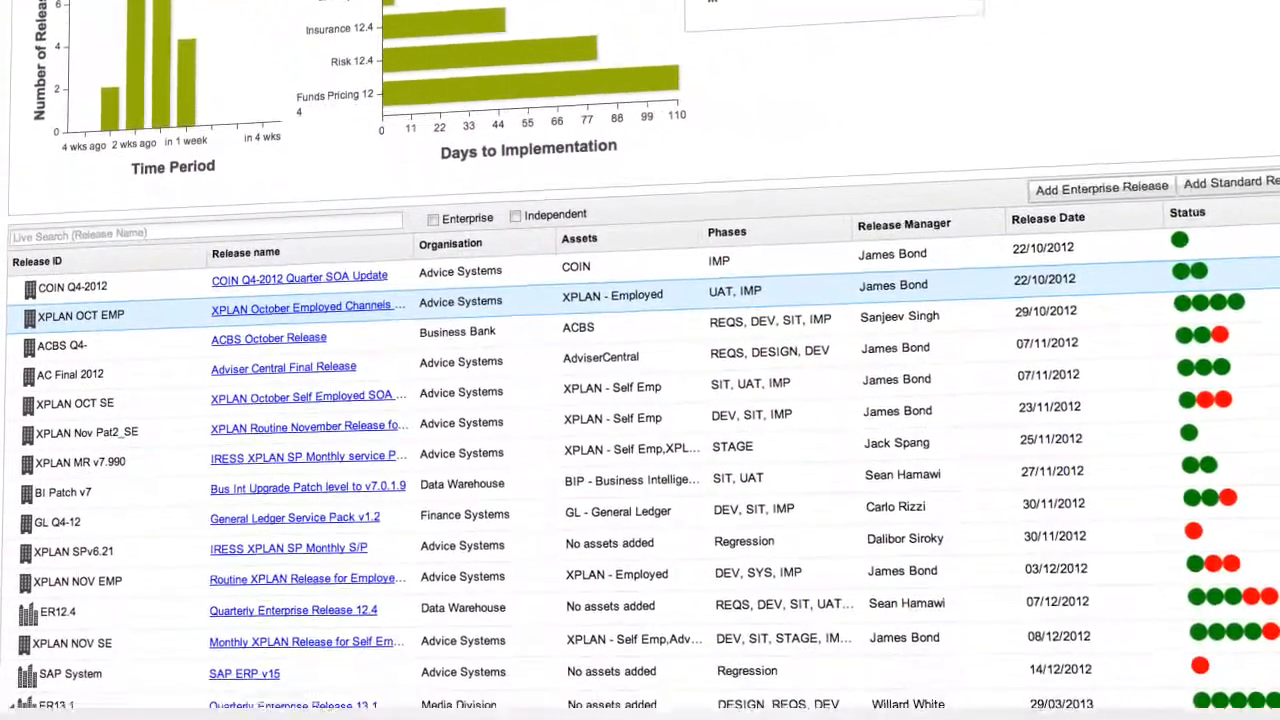